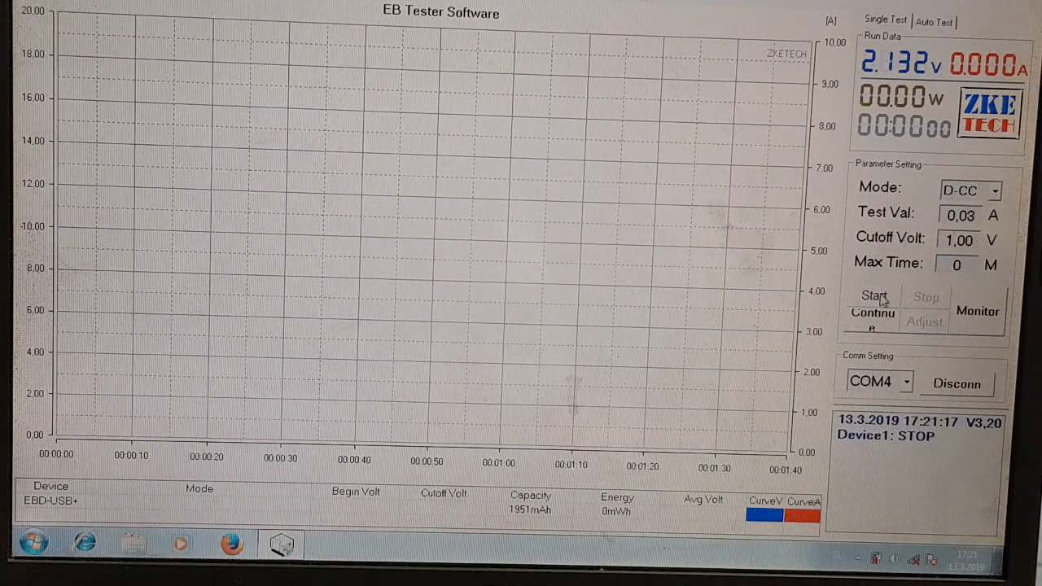
Start the D-CC discharge test at 0.03 A with 1.00 V cutoff.
left_click(872, 296)
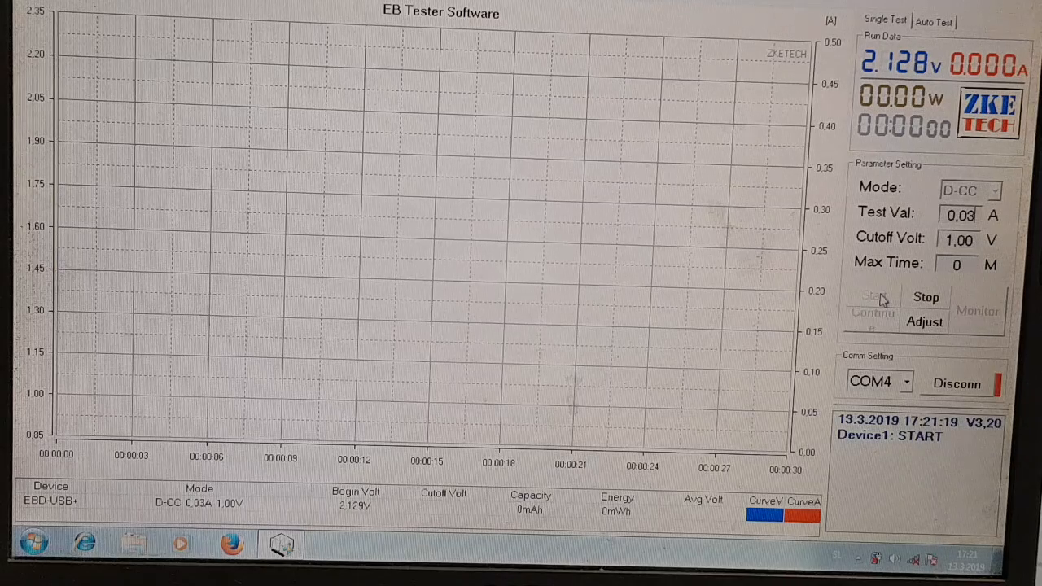
left_click(871, 297)
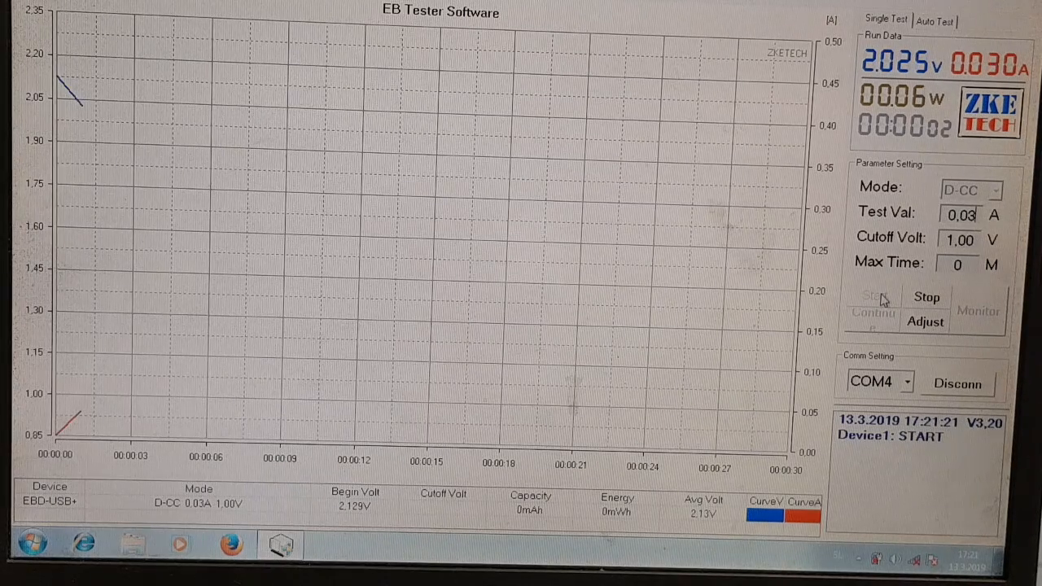